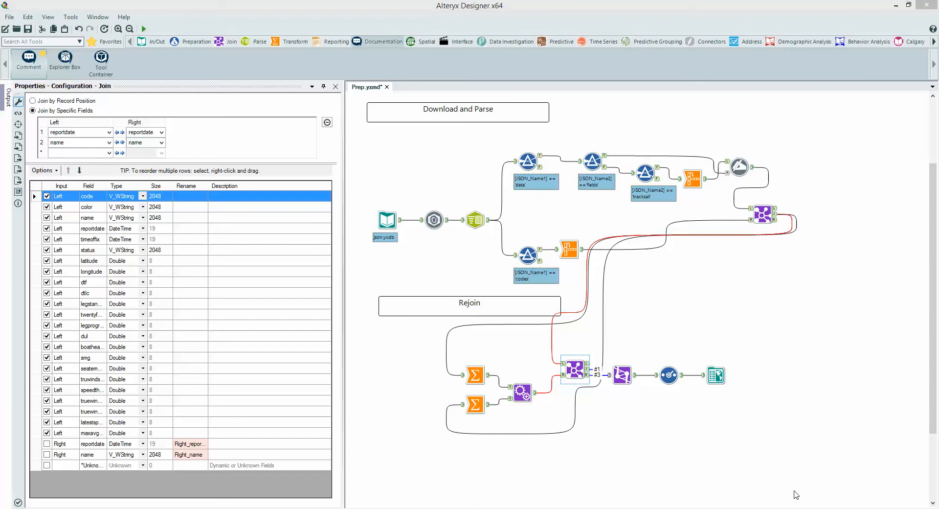
- Deselect the Join tool so the workflow's Module settings show in Configuration
click(442, 182)
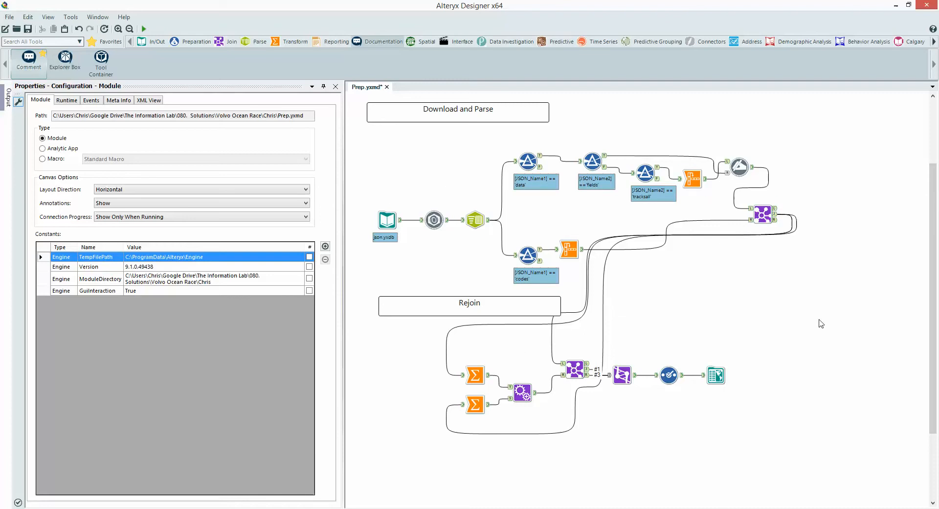
mouse_move(840, 352)
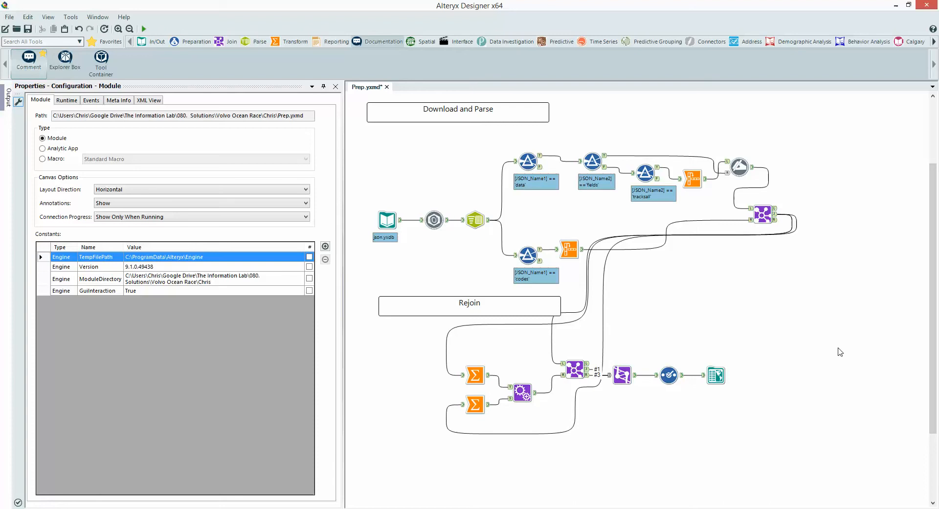
mouse_move(846, 316)
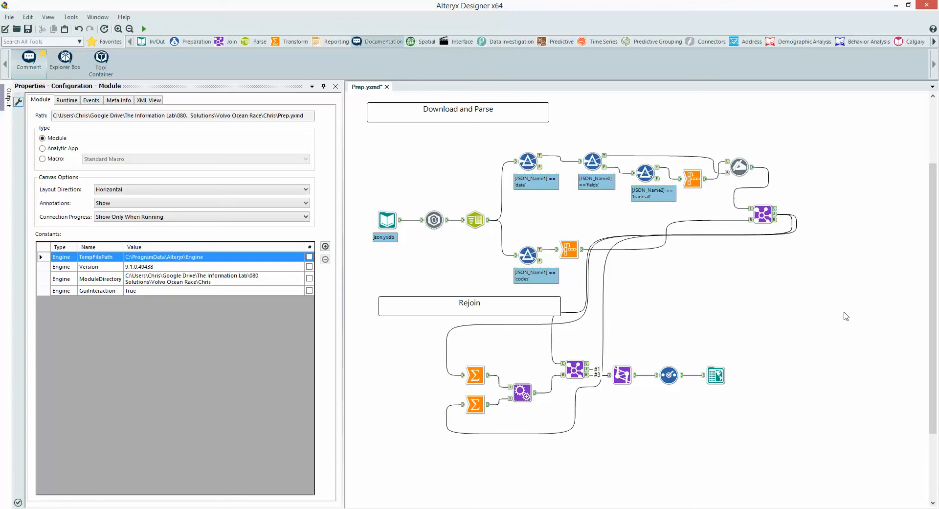
click(740, 166)
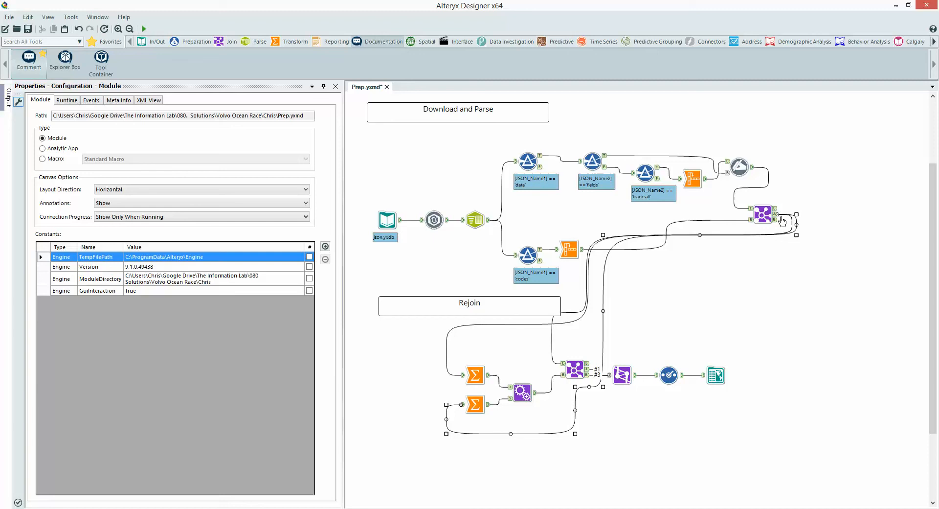
click(621, 299)
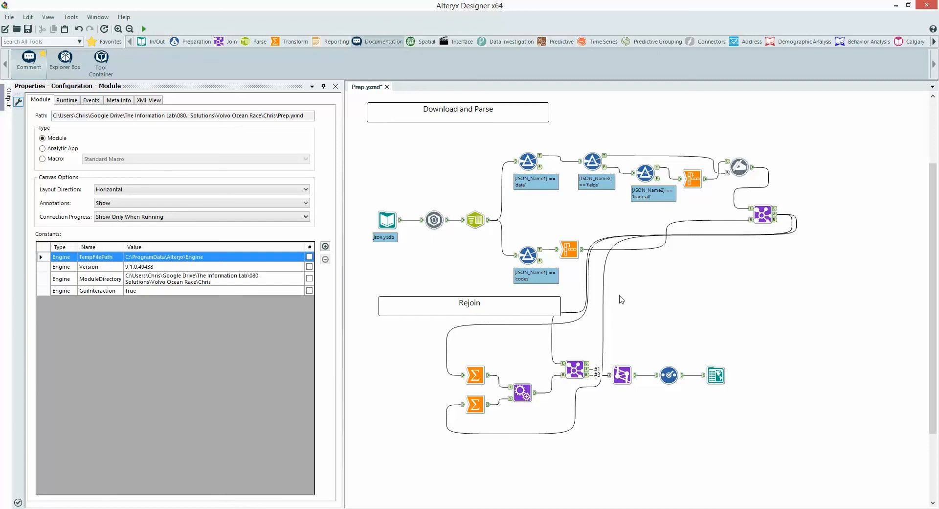
mouse_move(769, 415)
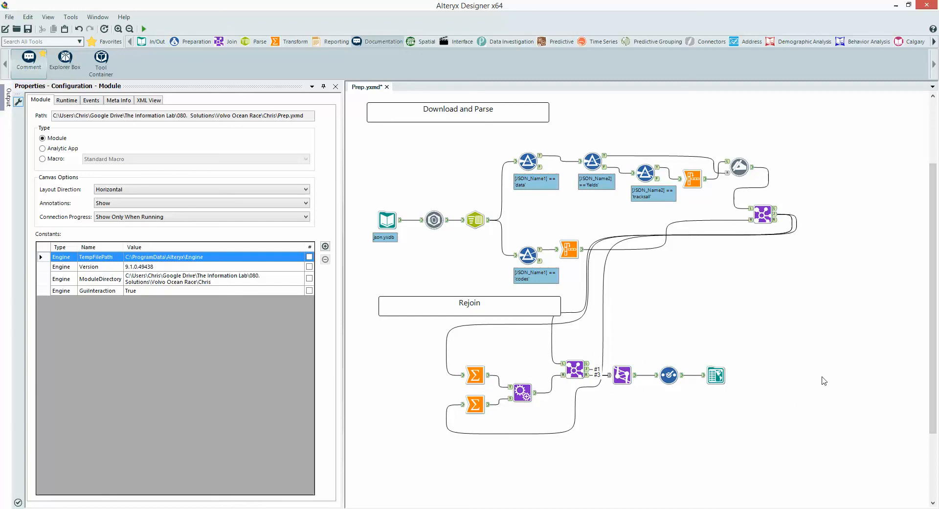
mouse_move(821, 378)
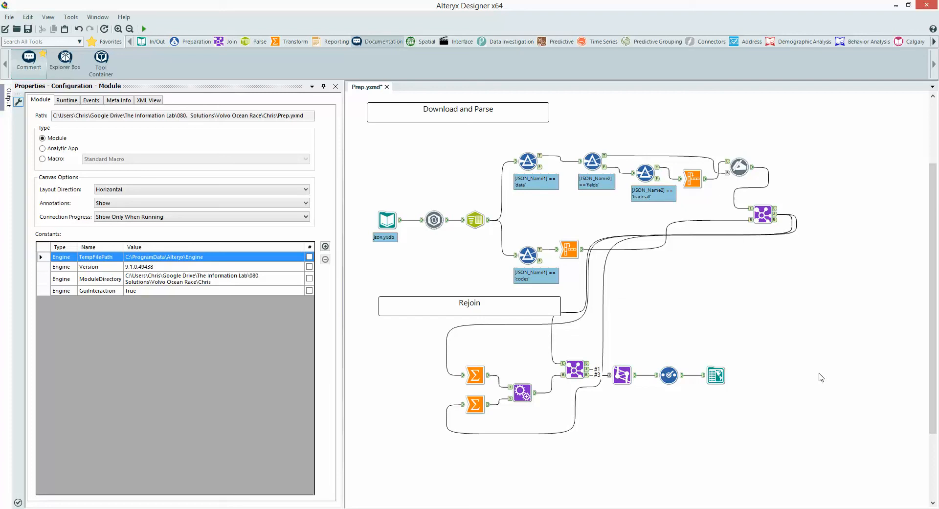
mouse_move(797, 335)
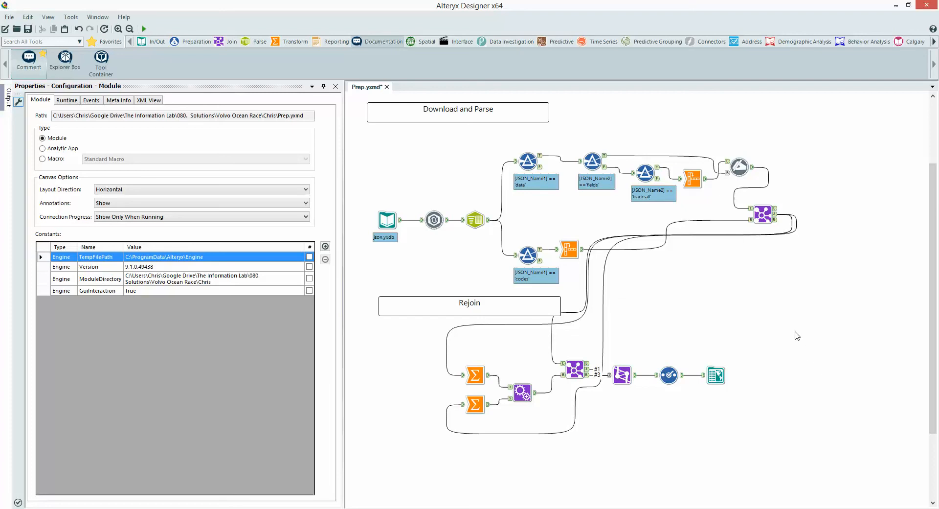
mouse_move(802, 275)
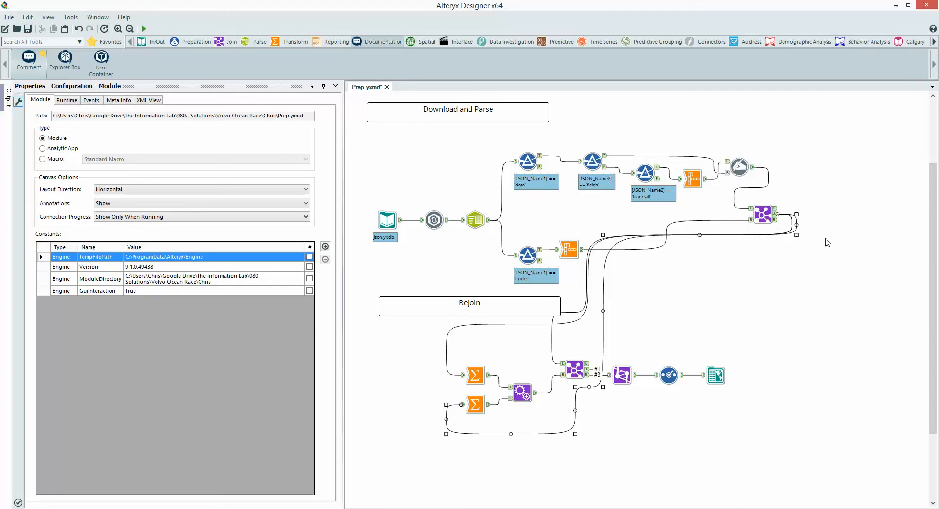
click(842, 288)
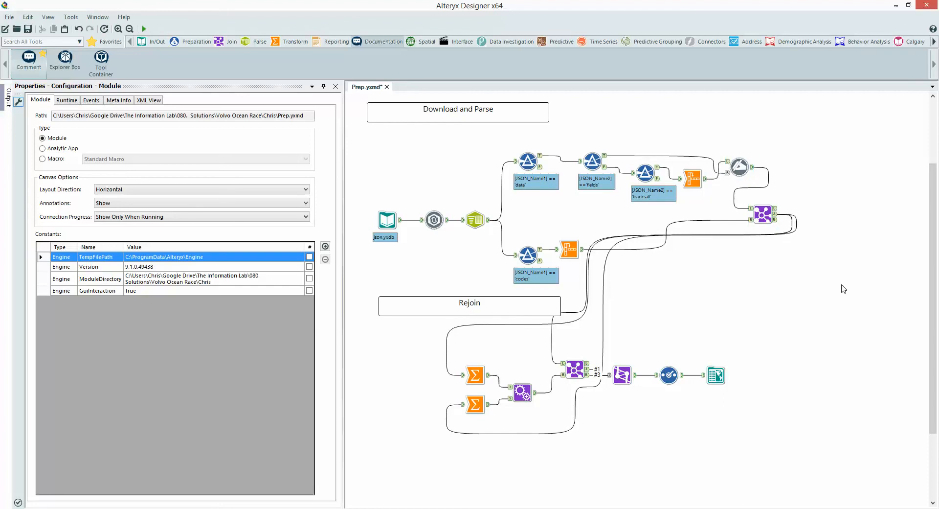
click(762, 215)
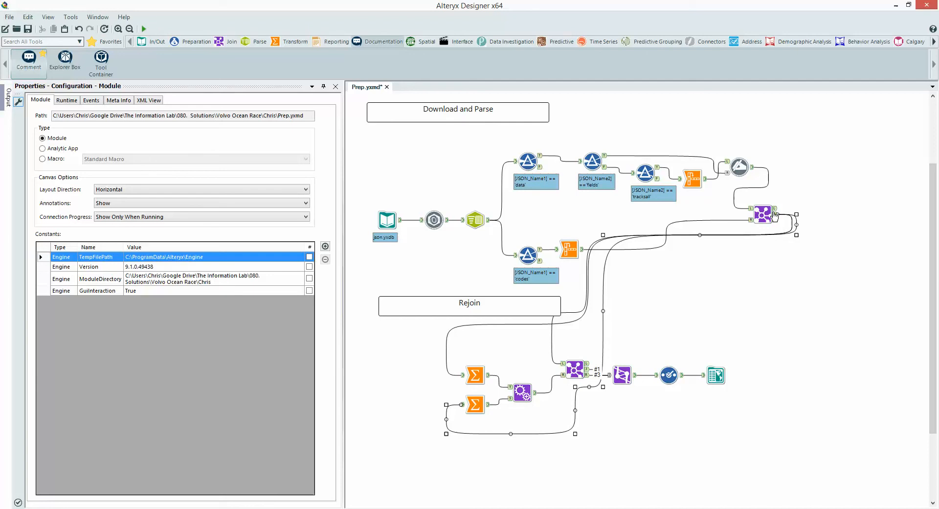
mouse_move(691, 178)
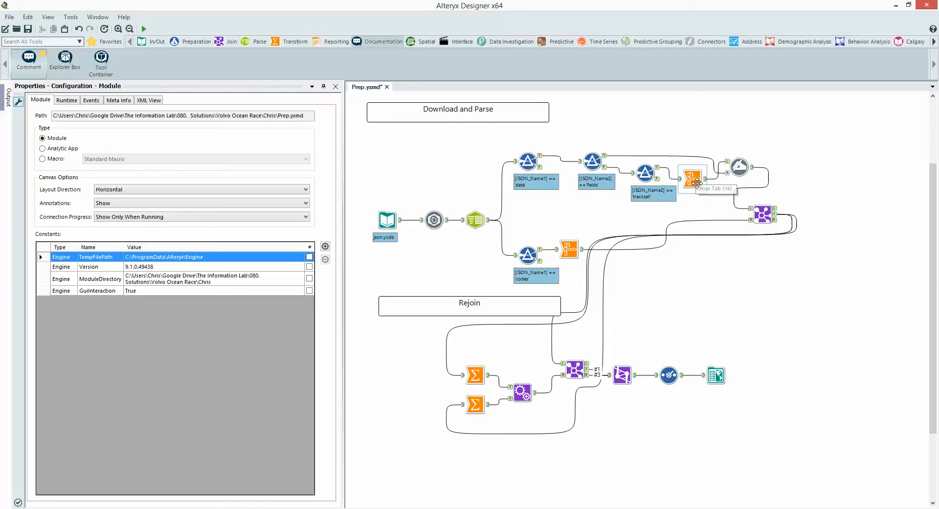
mouse_move(681, 155)
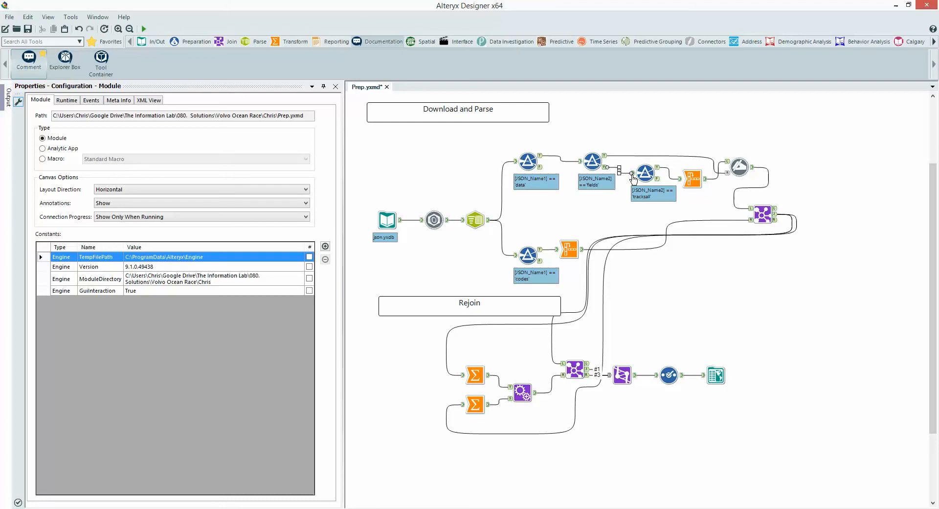
- Select the [JSON_Name2]=='fields' Filter and list its connected tools in the Navigation view
click(592, 161)
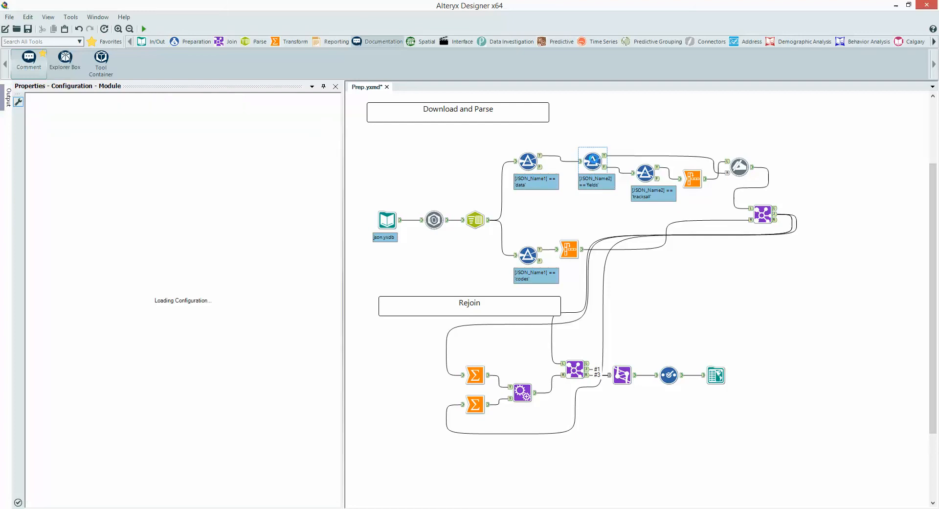
click(592, 161)
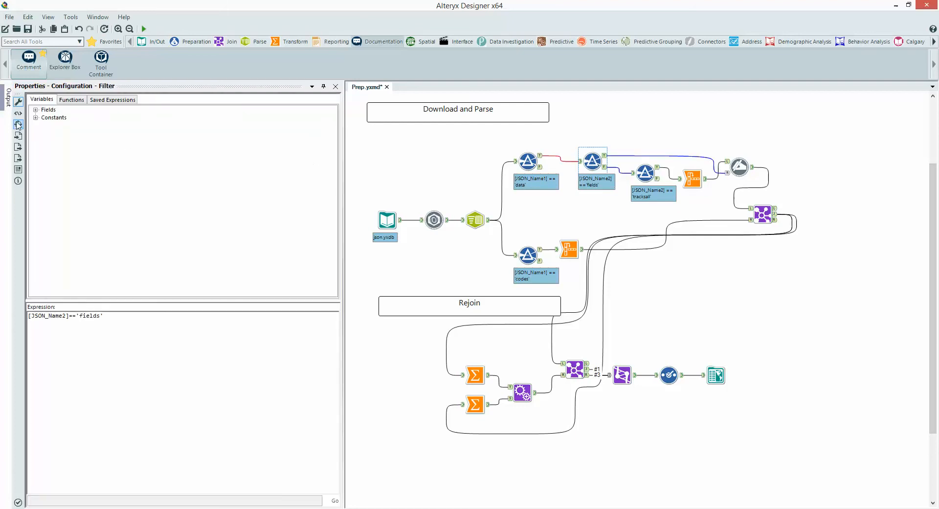
click(18, 124)
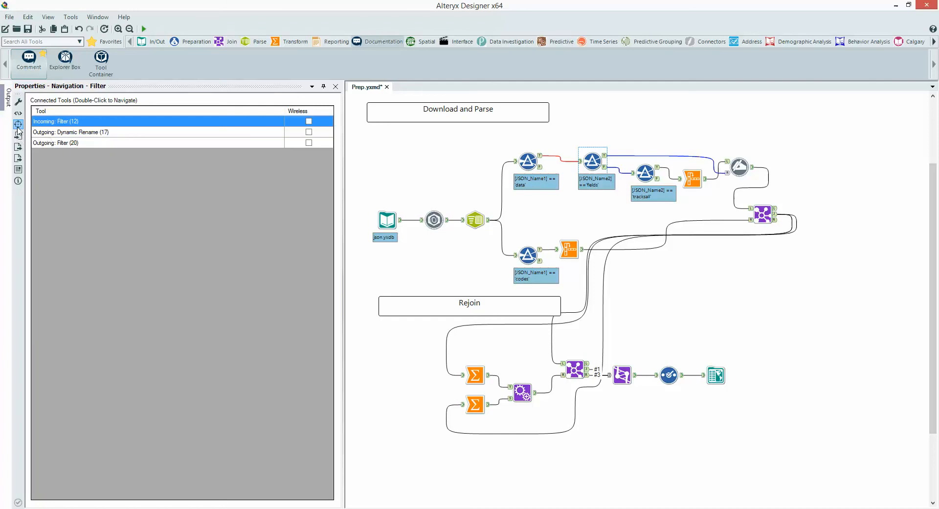
mouse_move(121, 203)
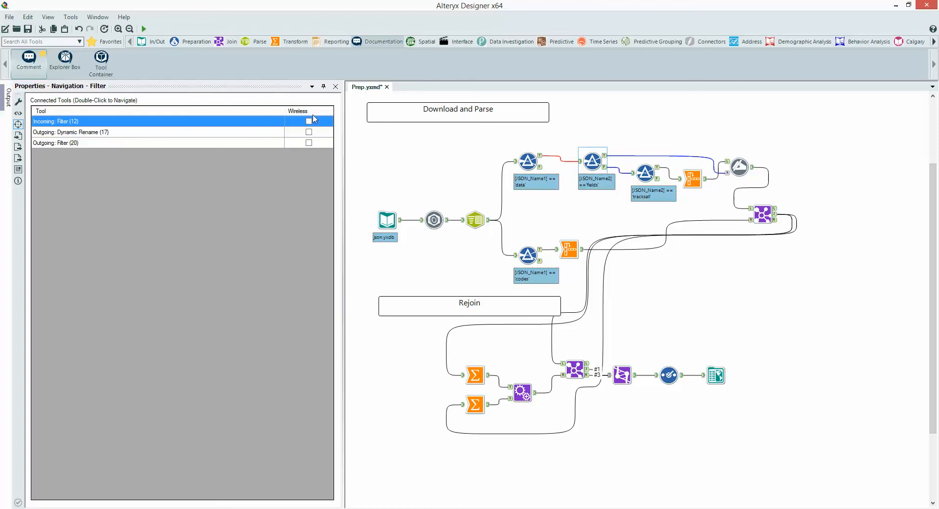
mouse_move(317, 132)
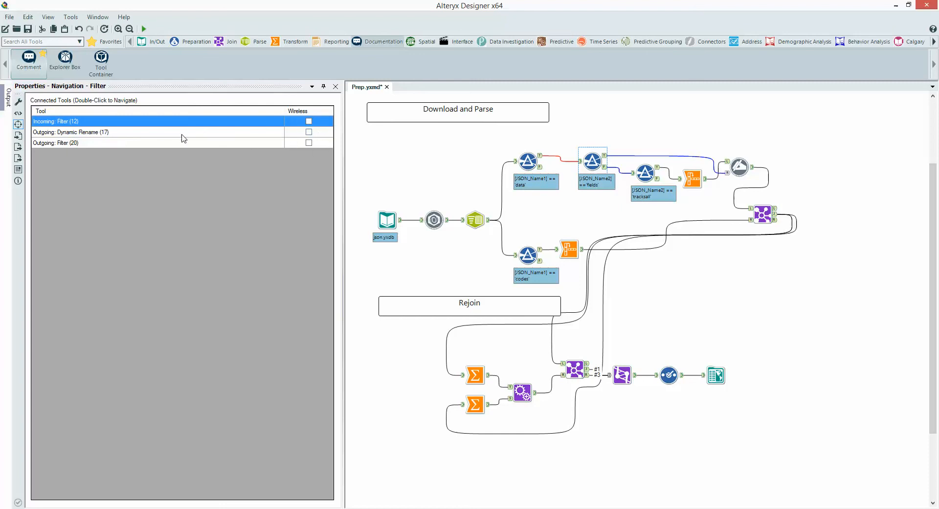
mouse_move(170, 144)
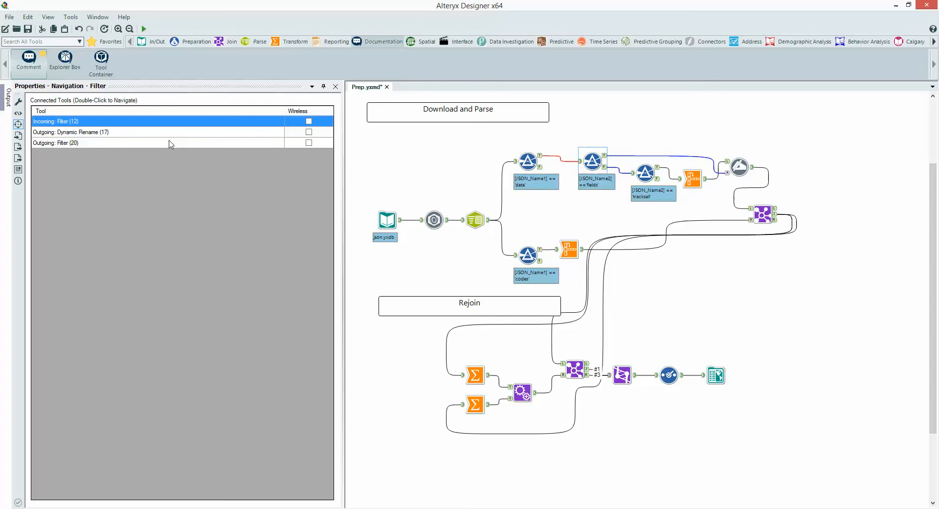
mouse_move(61, 147)
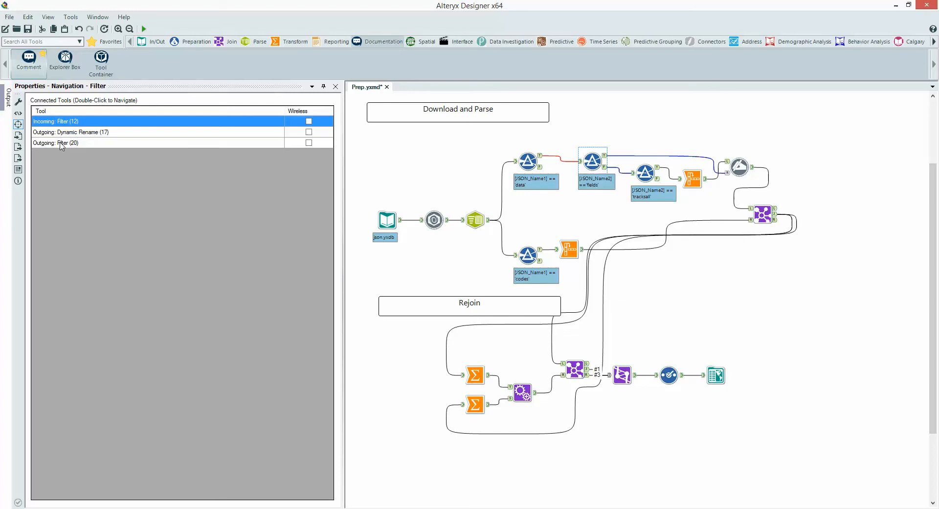
mouse_move(93, 146)
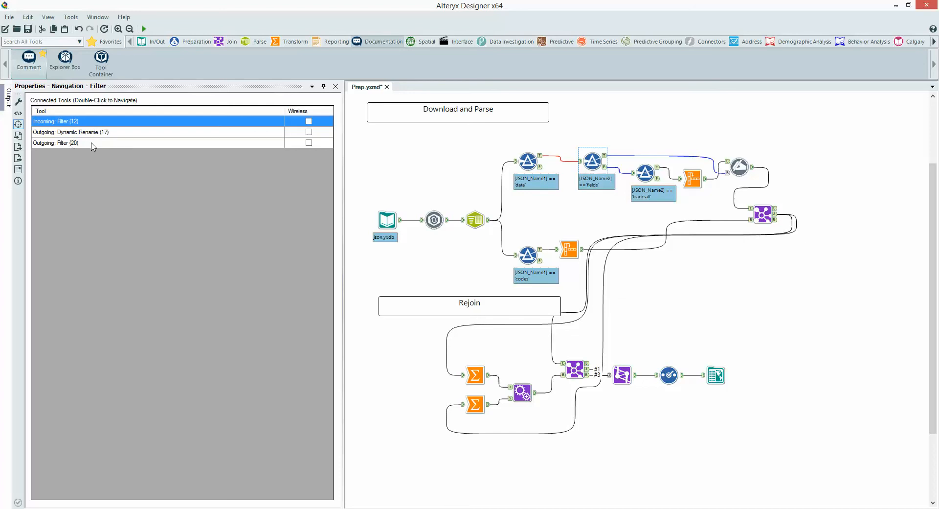
mouse_move(208, 153)
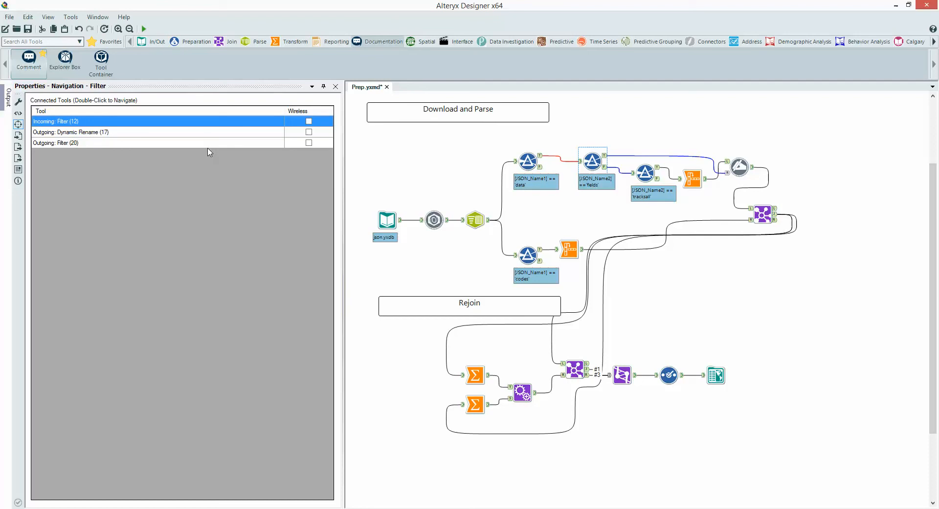
mouse_move(201, 134)
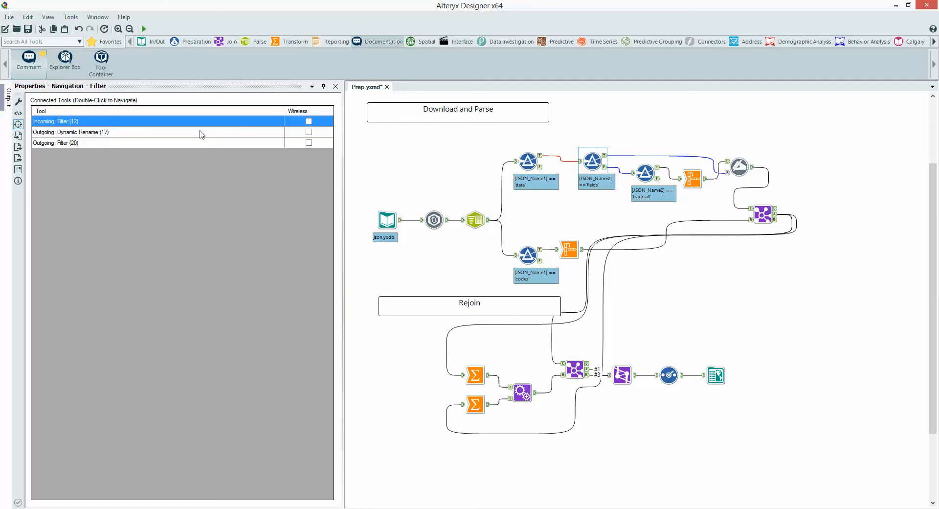
mouse_move(118, 132)
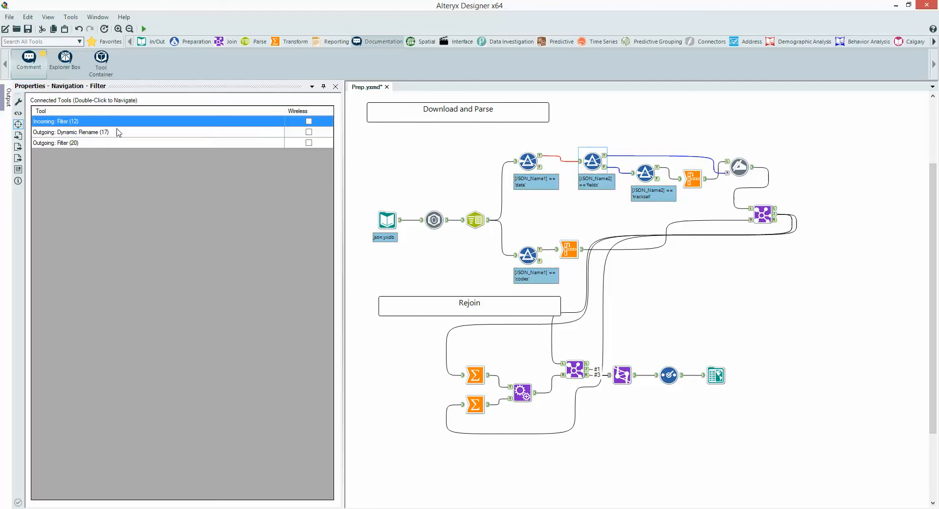
- Make the Filter's outgoing Dynamic Rename connection wireless
click(119, 132)
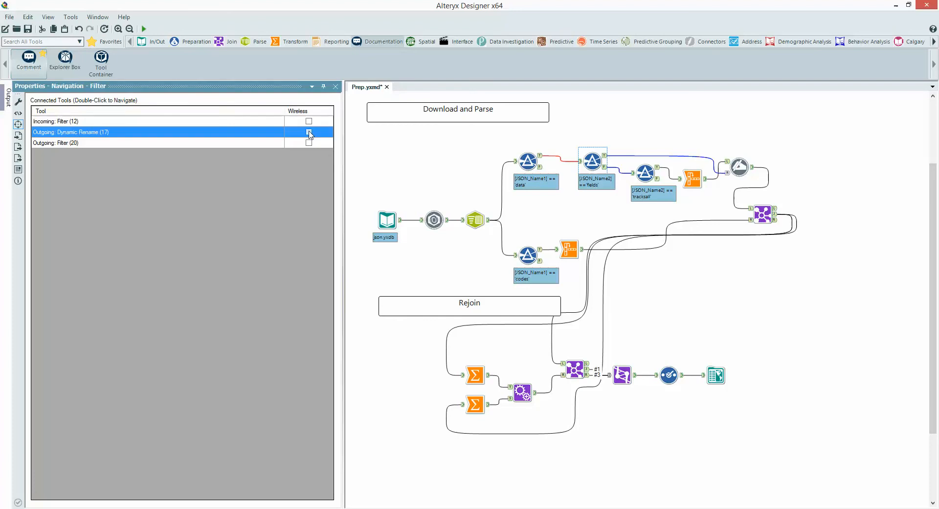
click(309, 132)
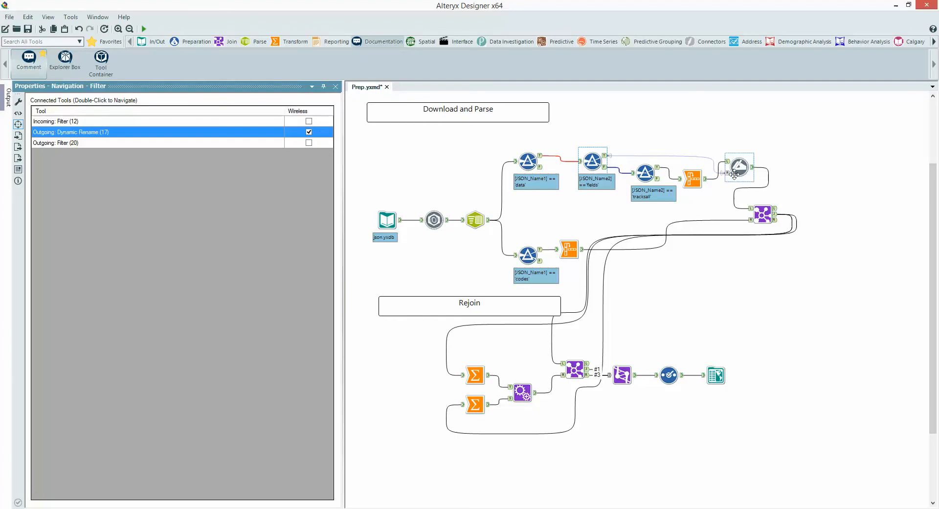
mouse_move(611, 162)
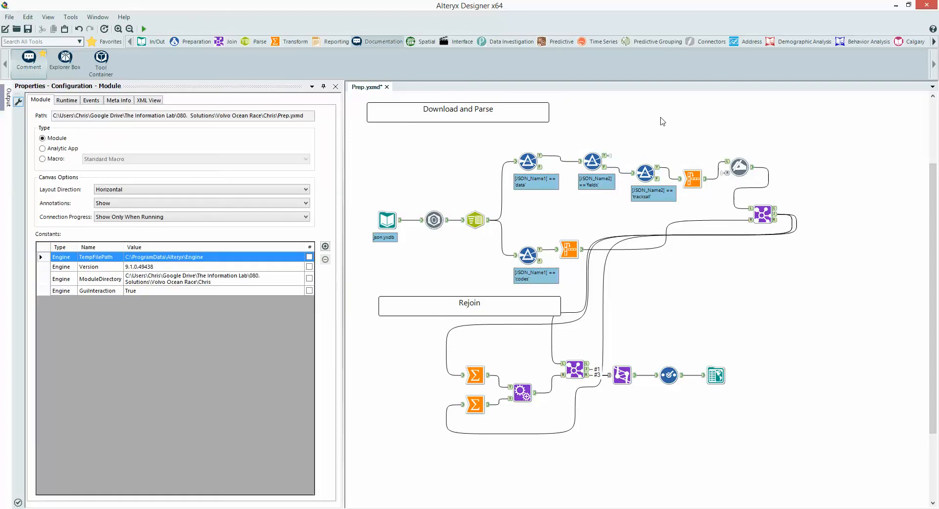
mouse_move(642, 141)
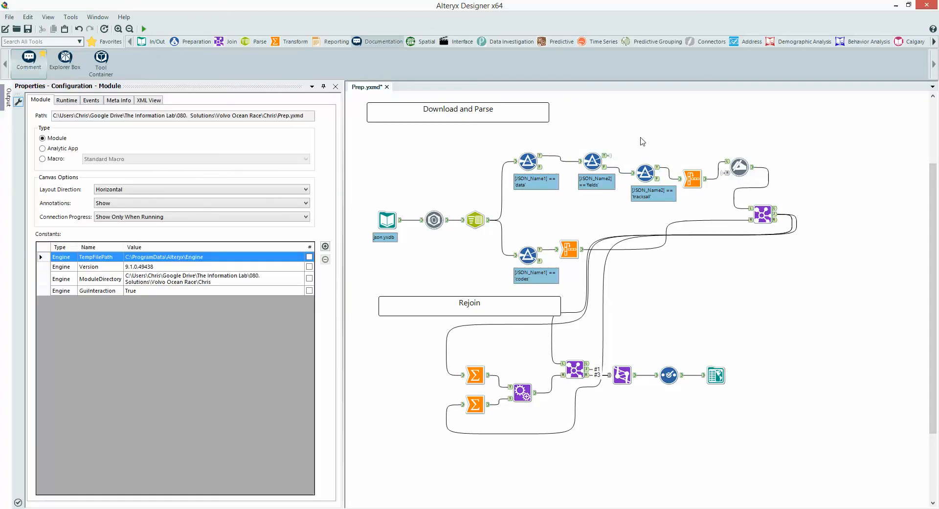
- Check the Filter and Dynamic Rename tools on the canvas, then select the Join tool
click(593, 162)
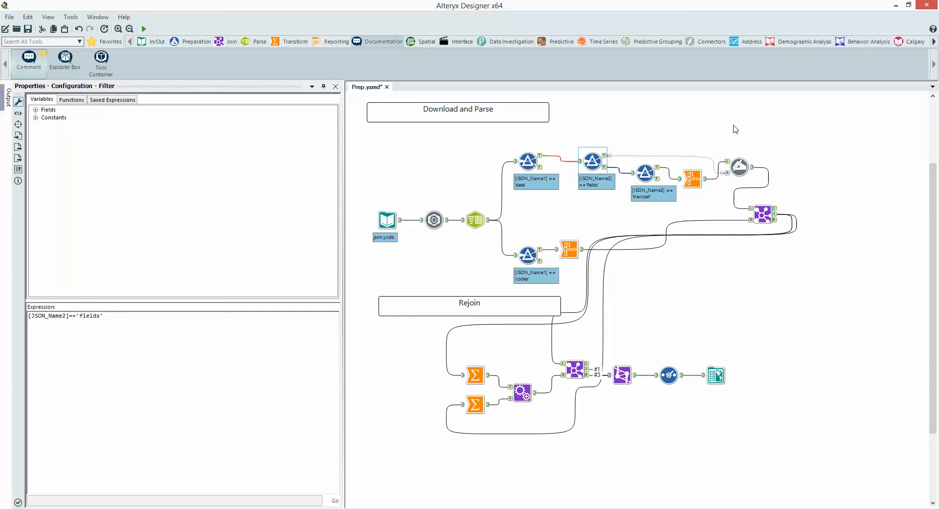
click(740, 167)
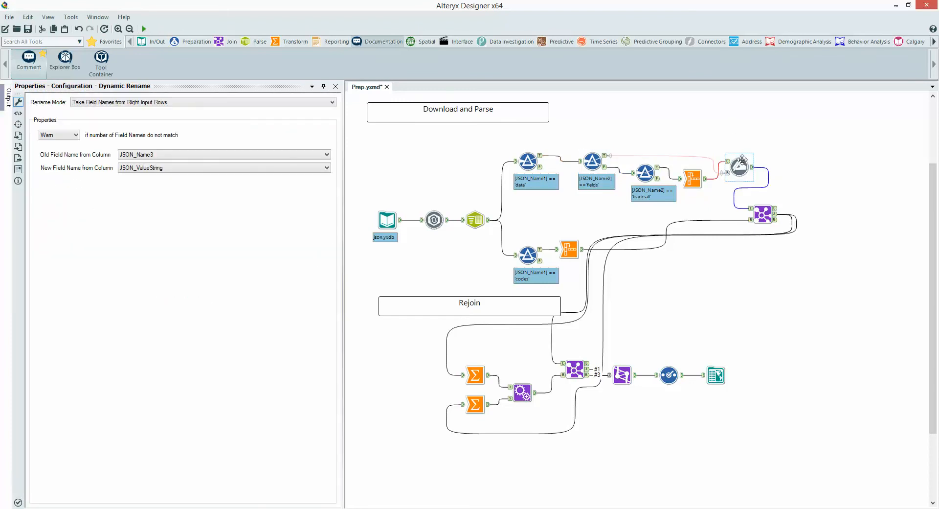
click(750, 127)
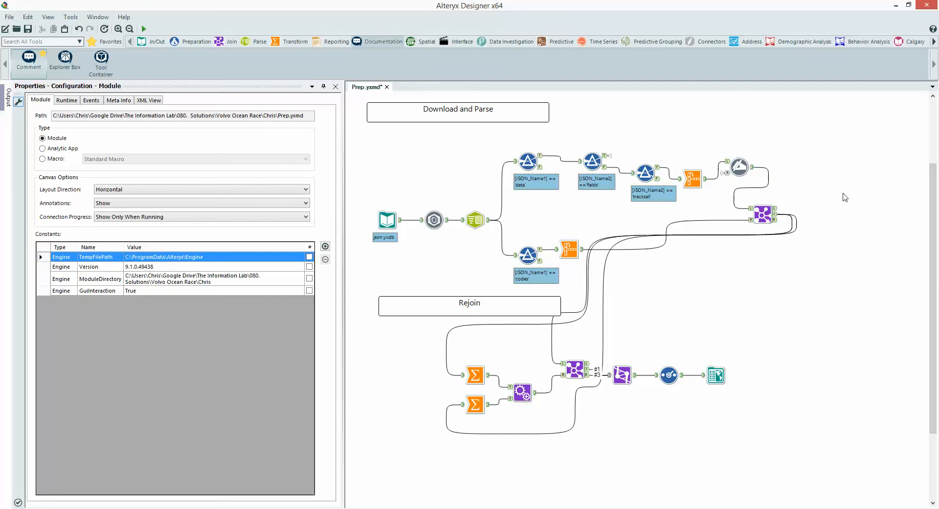
click(762, 215)
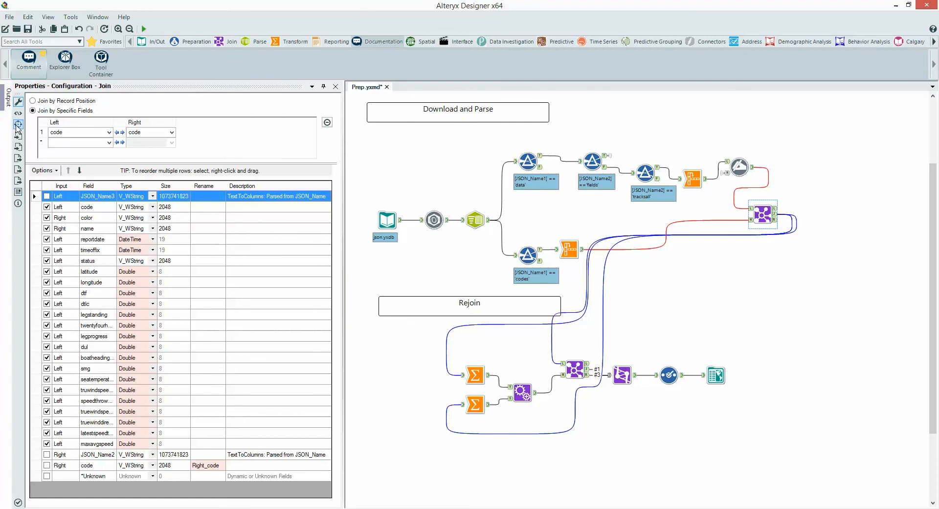
- Make the Join's outgoing links to Summarize (24) and Join (26) wireless in Navigation
click(18, 124)
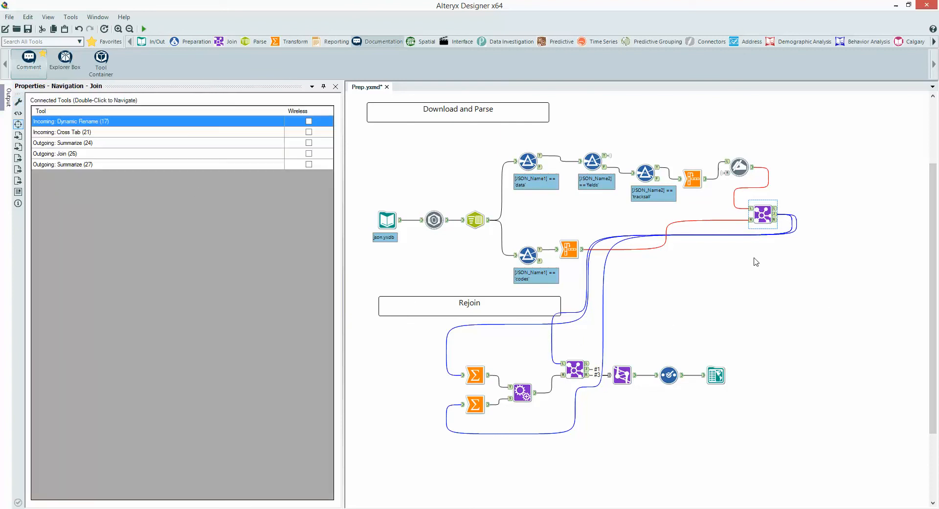
mouse_move(809, 268)
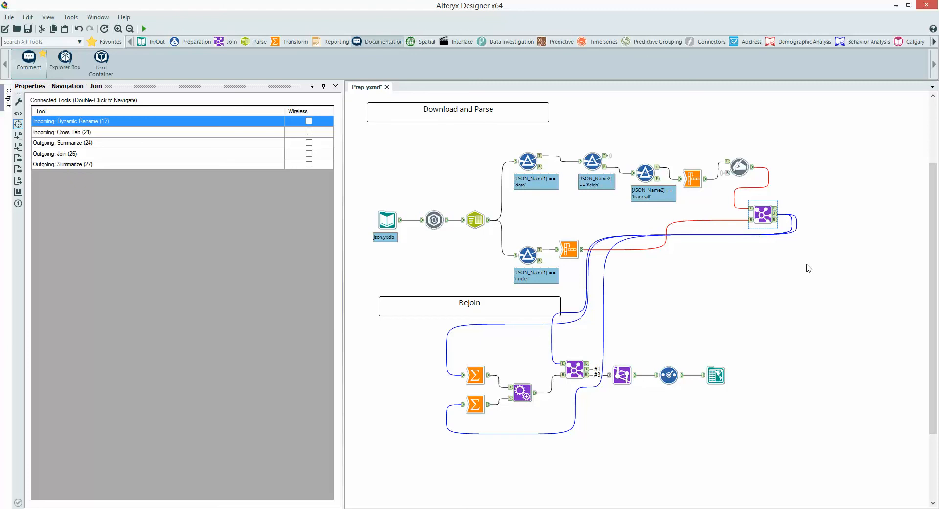
mouse_move(110, 143)
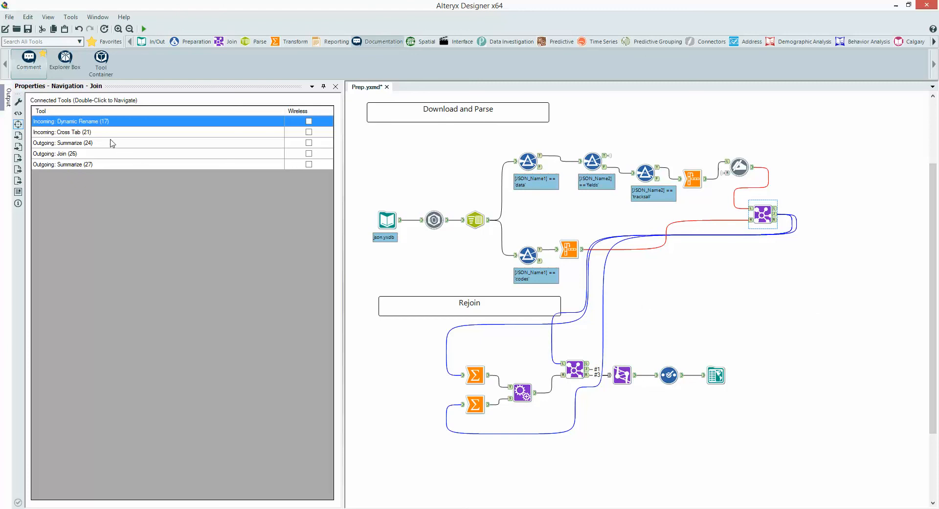
mouse_move(322, 145)
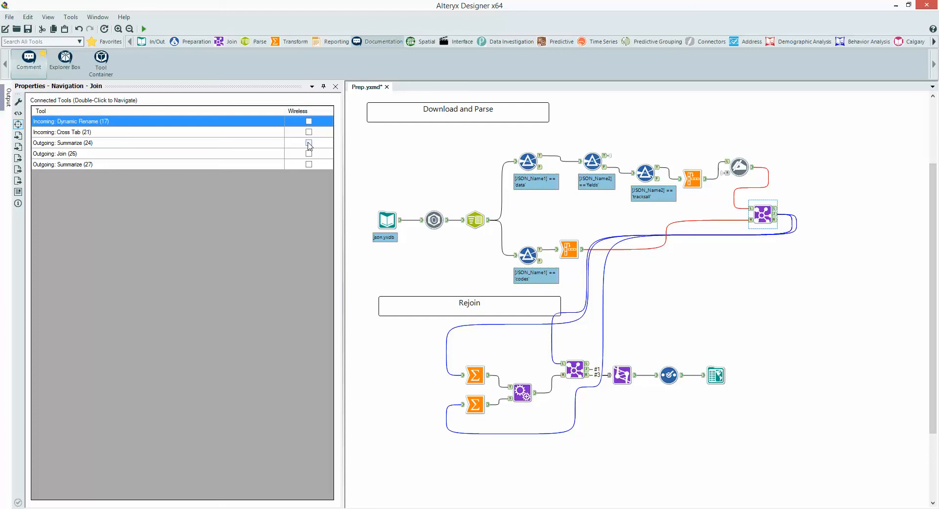
click(309, 143)
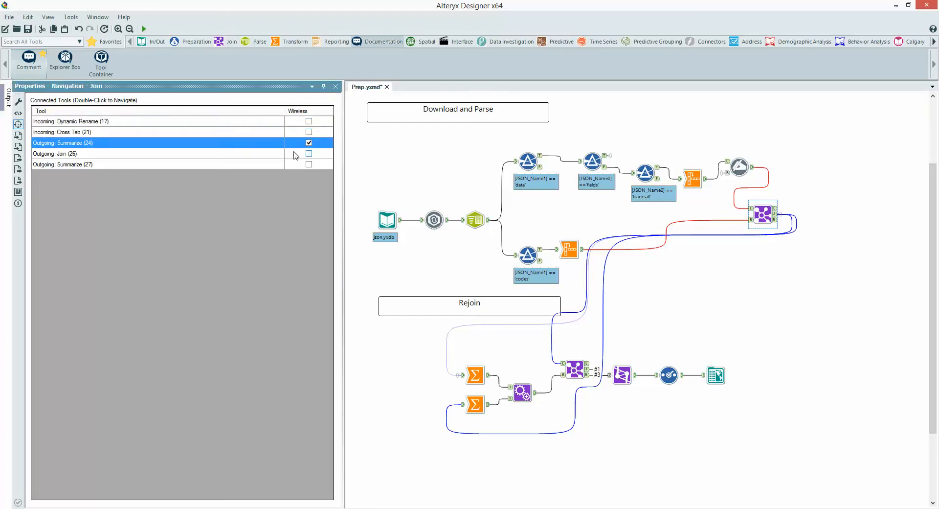
mouse_move(45, 162)
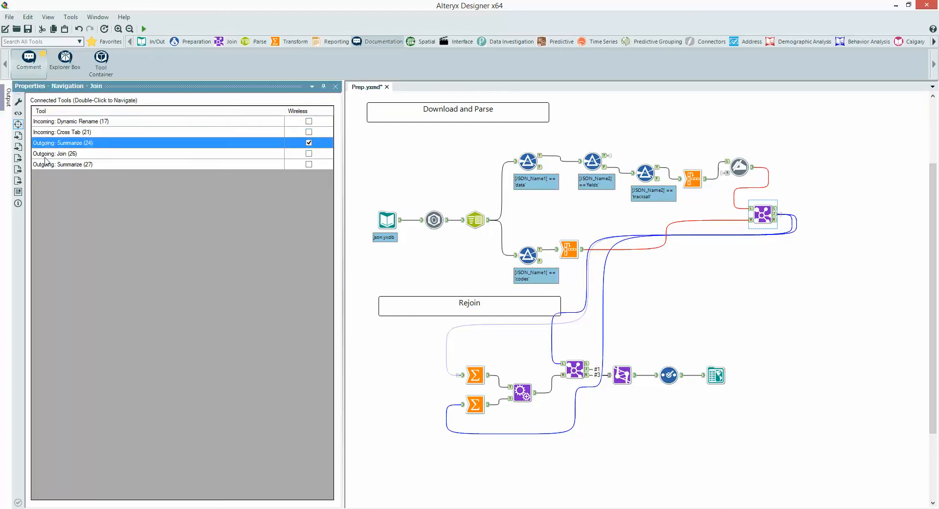
click(310, 153)
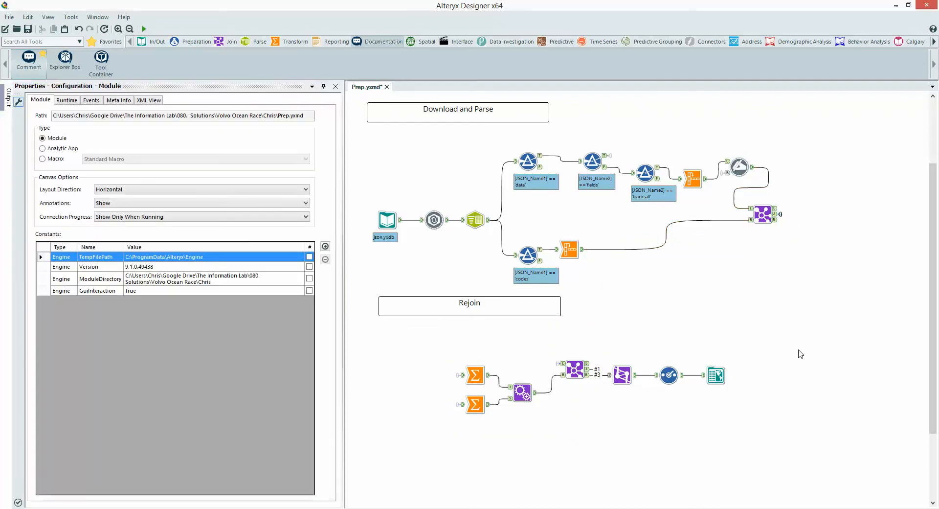
- On the lower Summarize (27), review its incoming Join (23) link's Wireless setting
click(474, 375)
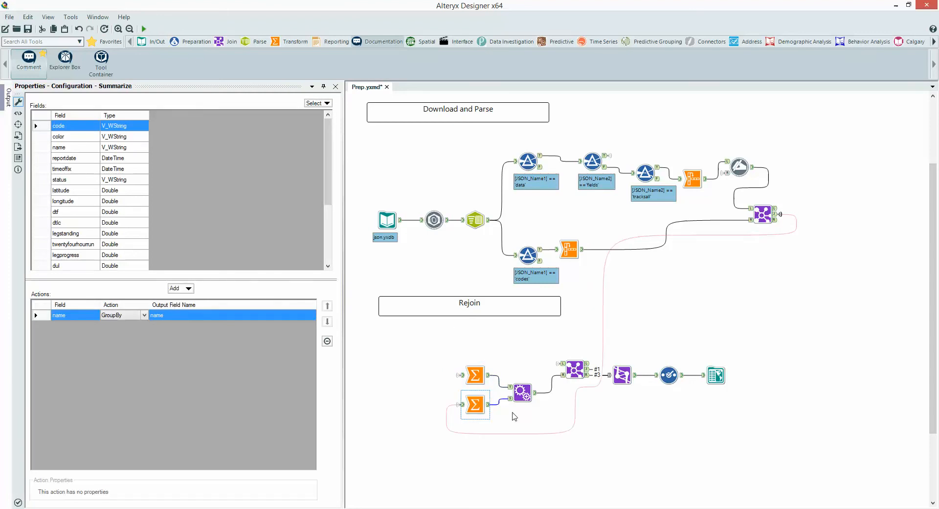
mouse_move(188, 254)
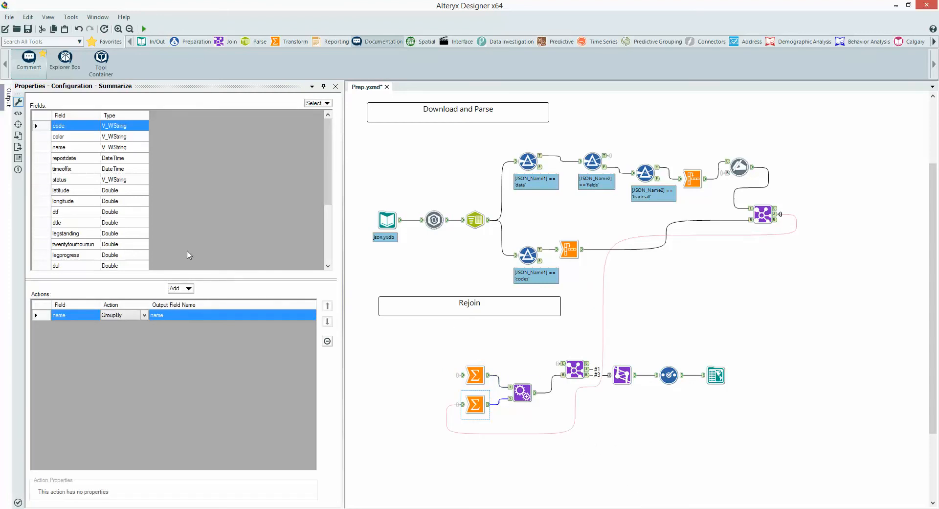
click(18, 124)
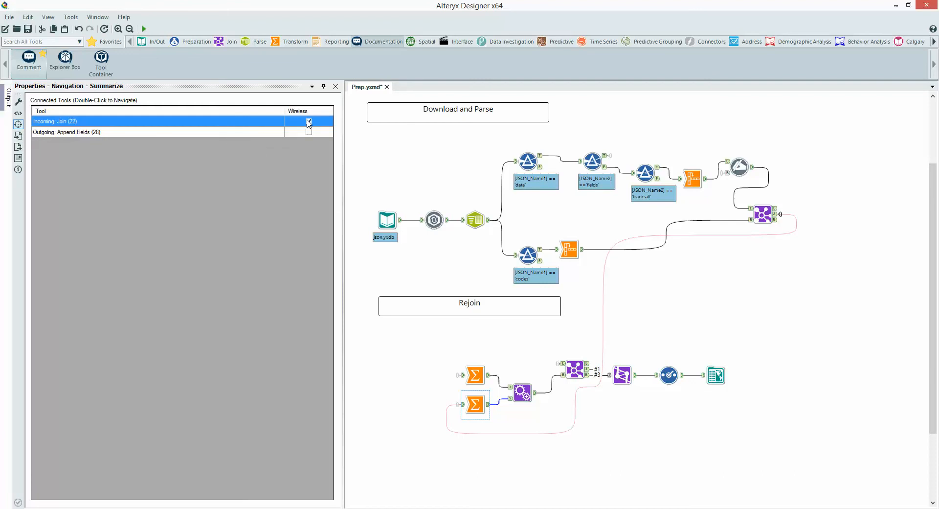
click(474, 416)
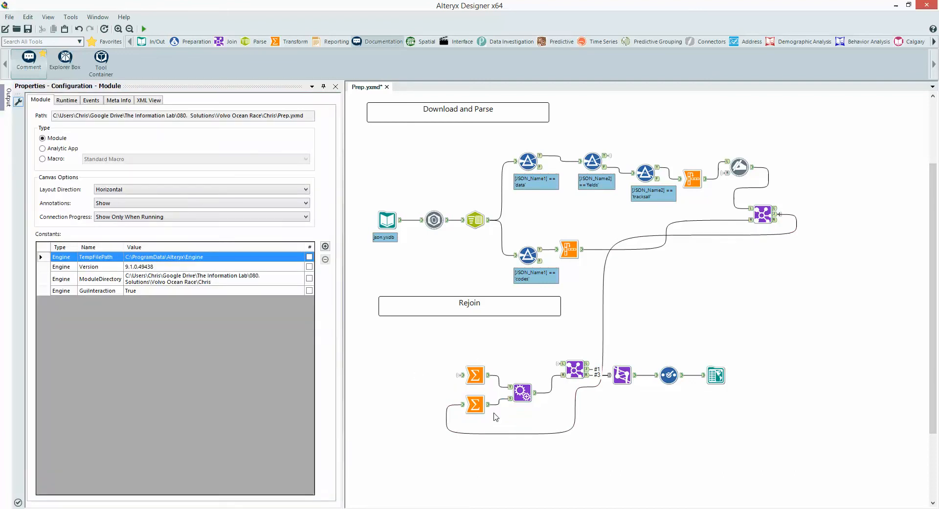
click(473, 404)
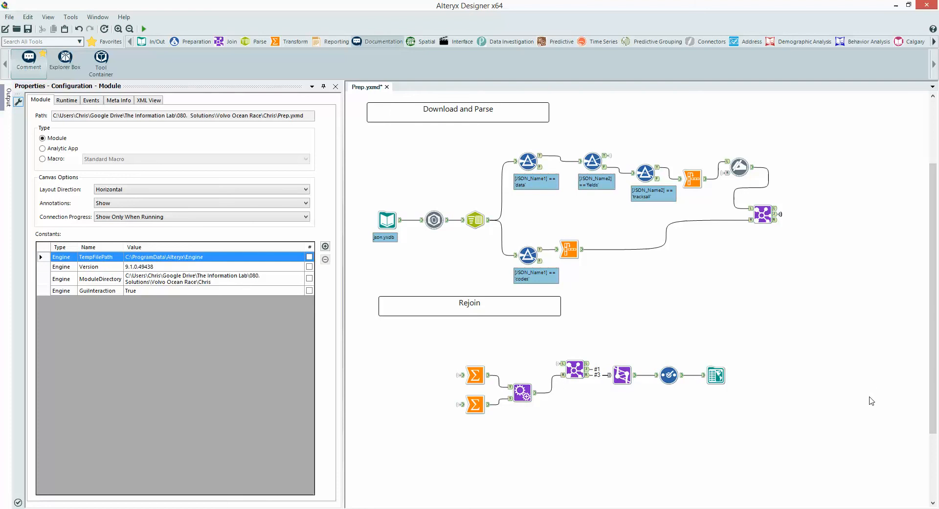
mouse_move(865, 380)
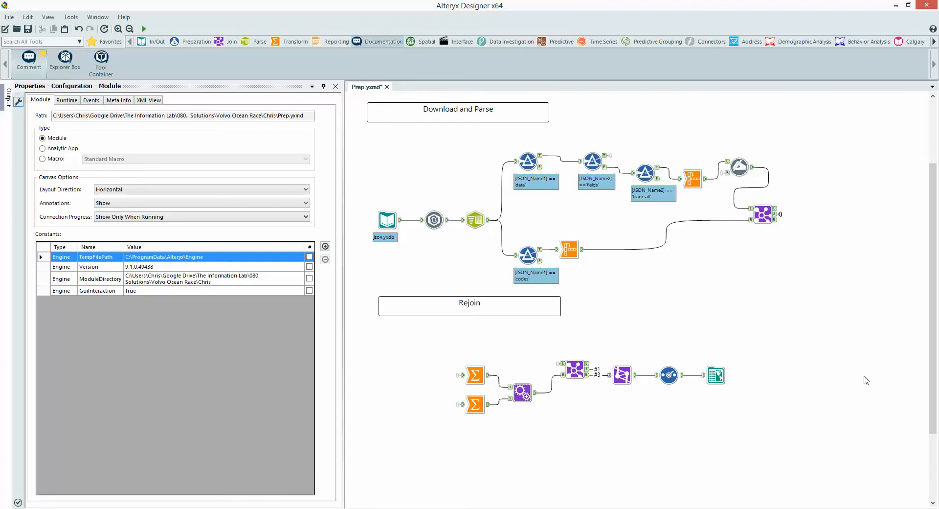
mouse_move(714, 280)
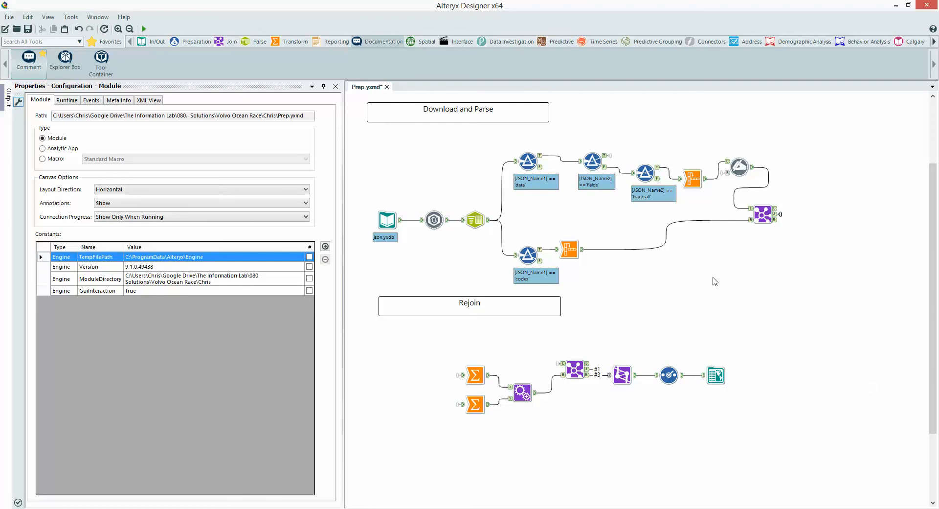
mouse_move(806, 293)
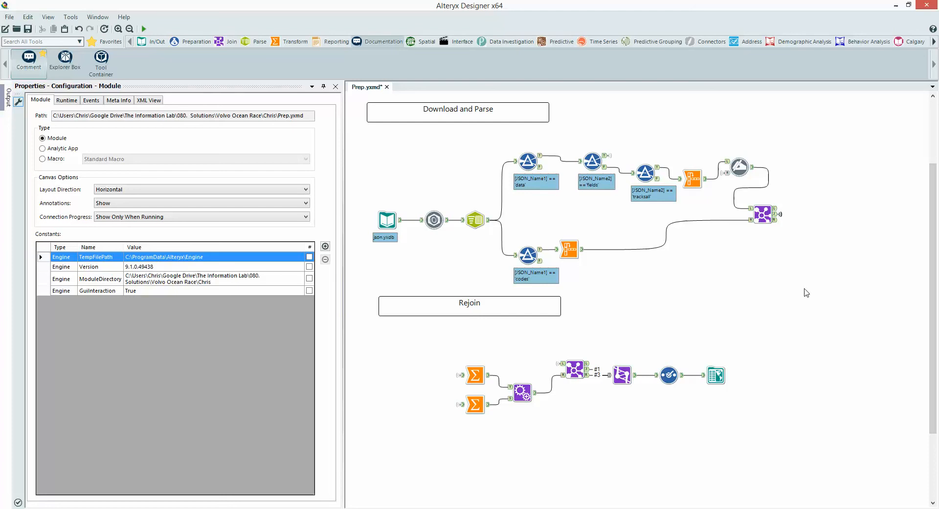
mouse_move(662, 197)
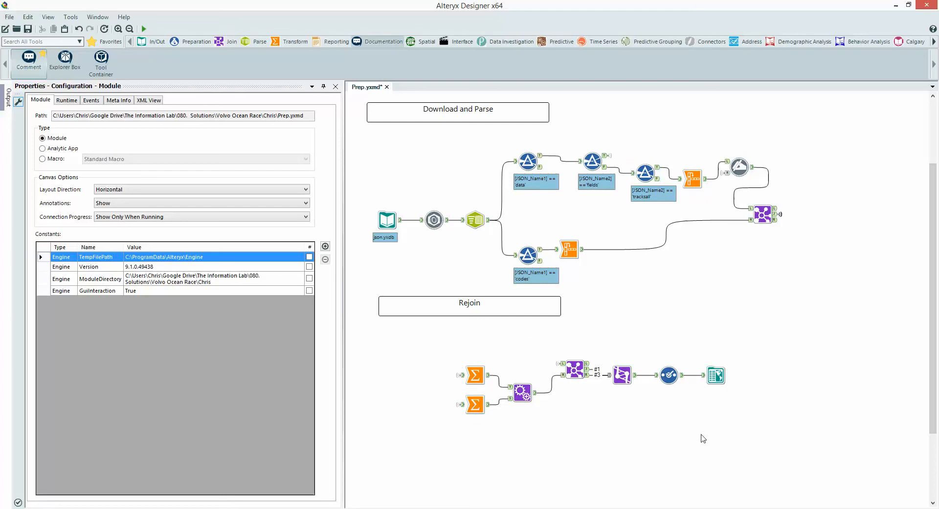
mouse_move(771, 375)
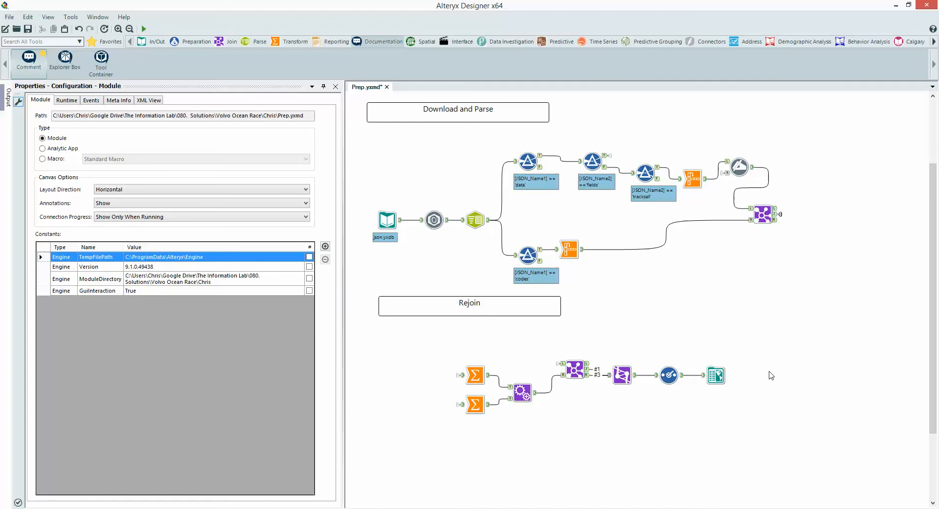
mouse_move(806, 386)
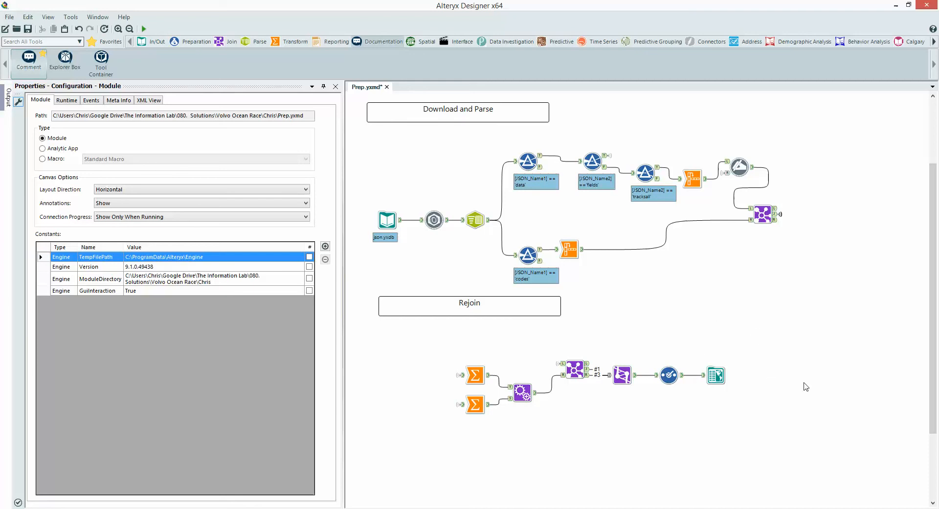